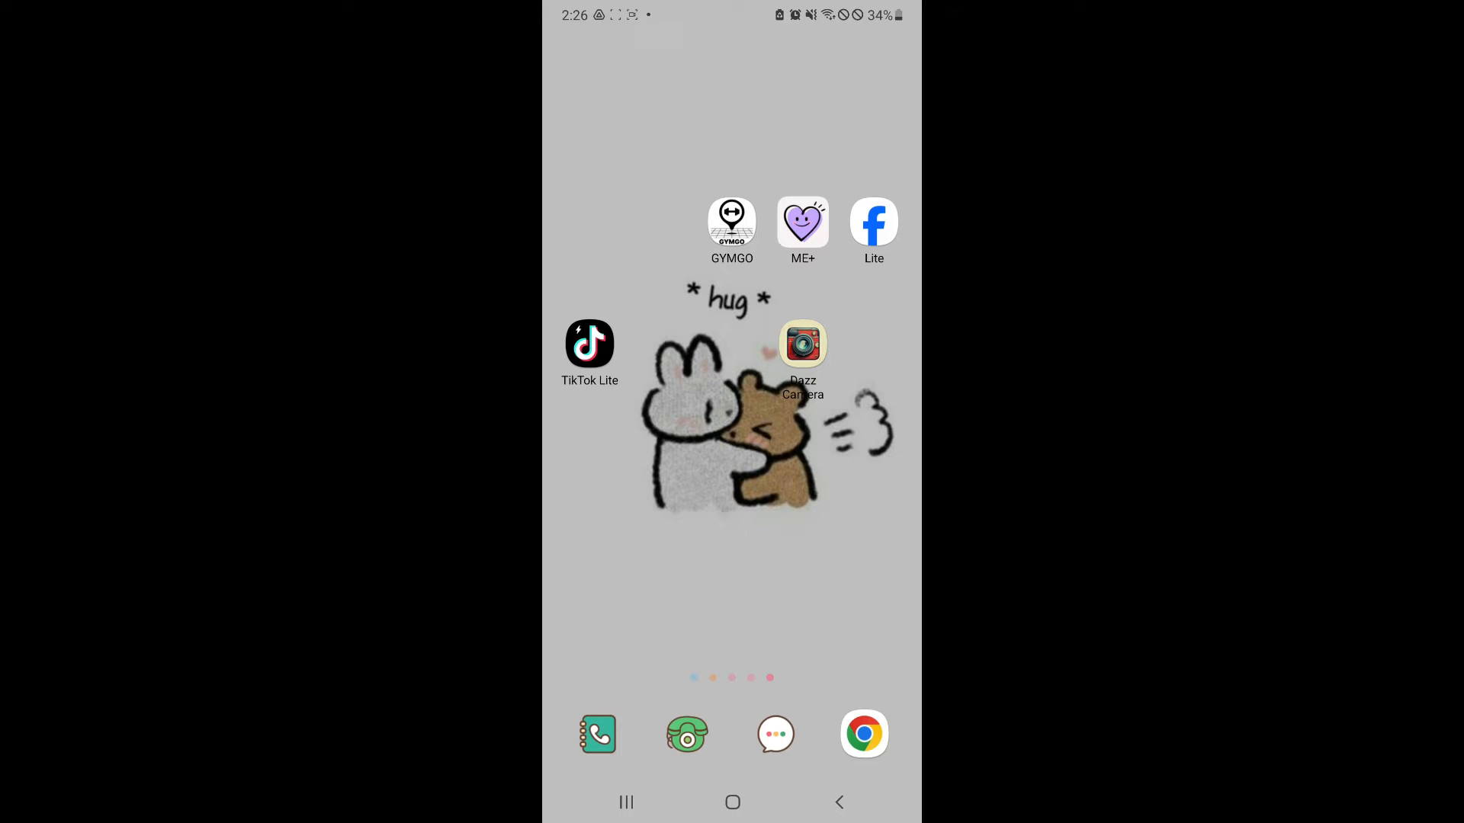
# Step: Long-press the Dazz Camera home-screen icon to show its select, uninstall and shortcuts menu
pyautogui.click(802, 343)
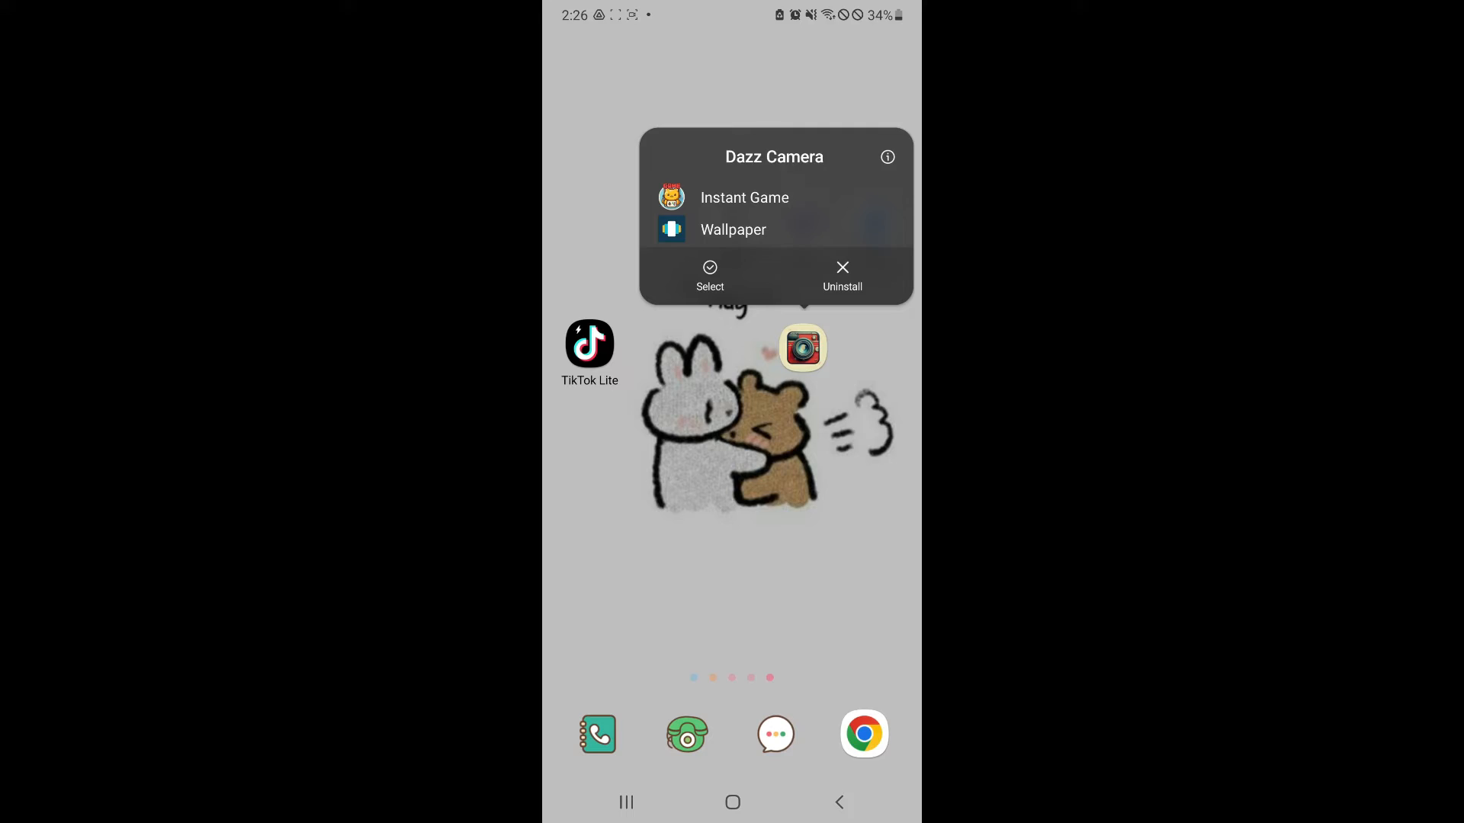
# Step: Go from the Dazz Camera popup's App info page to its Permissions page
pyautogui.click(885, 155)
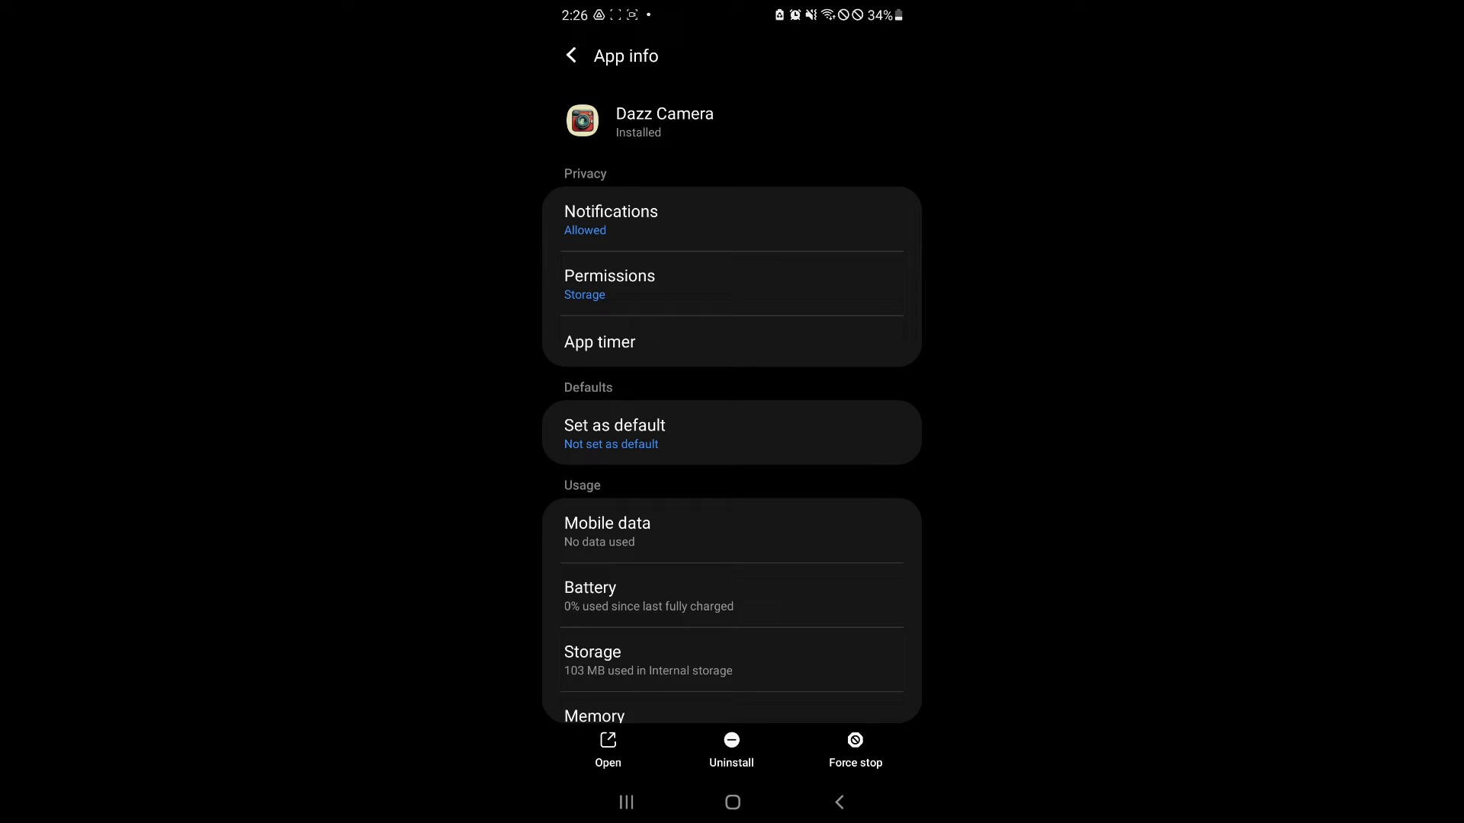
pyautogui.scroll(-3)
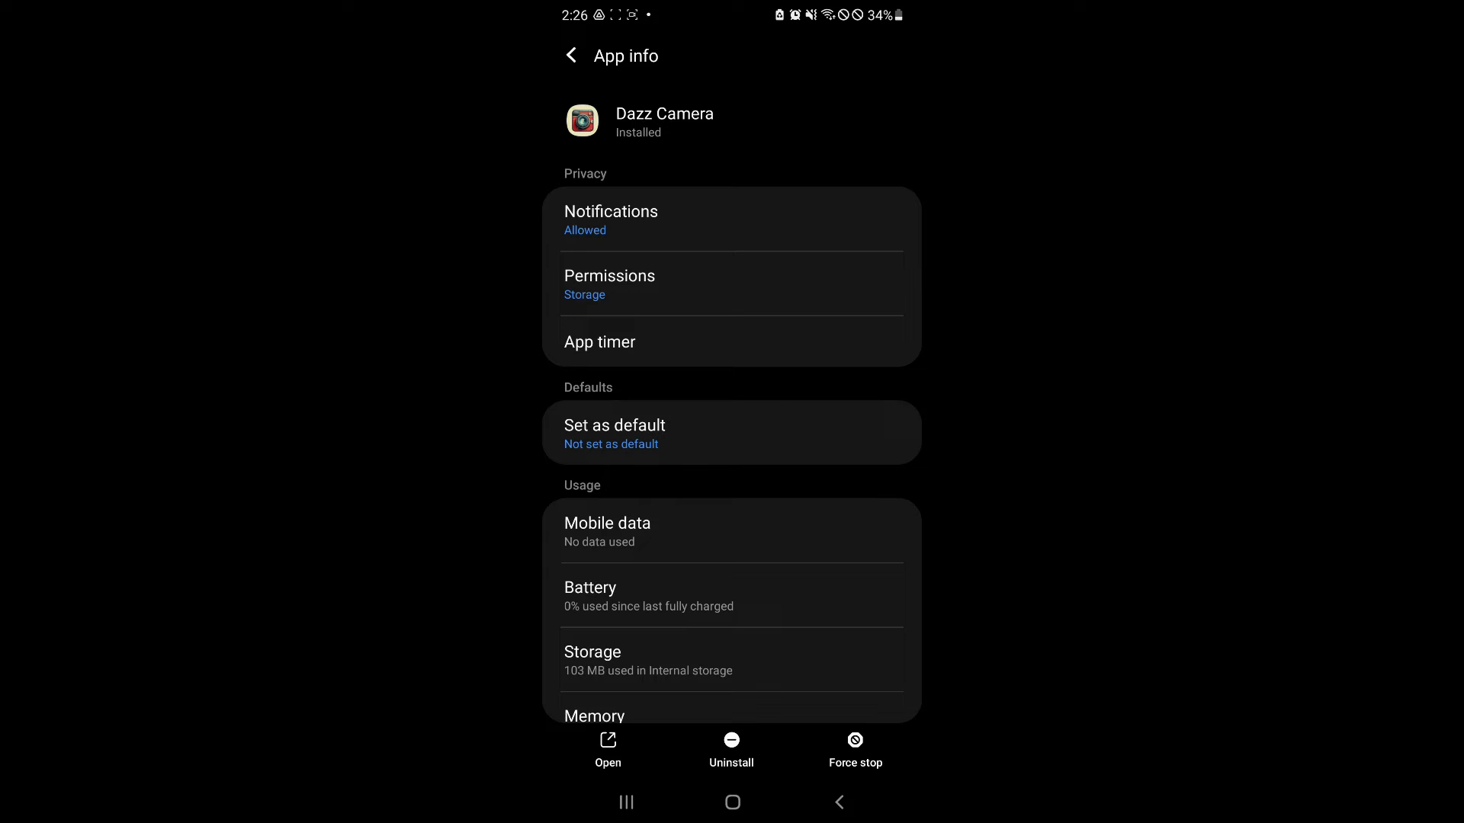
pyautogui.click(608, 283)
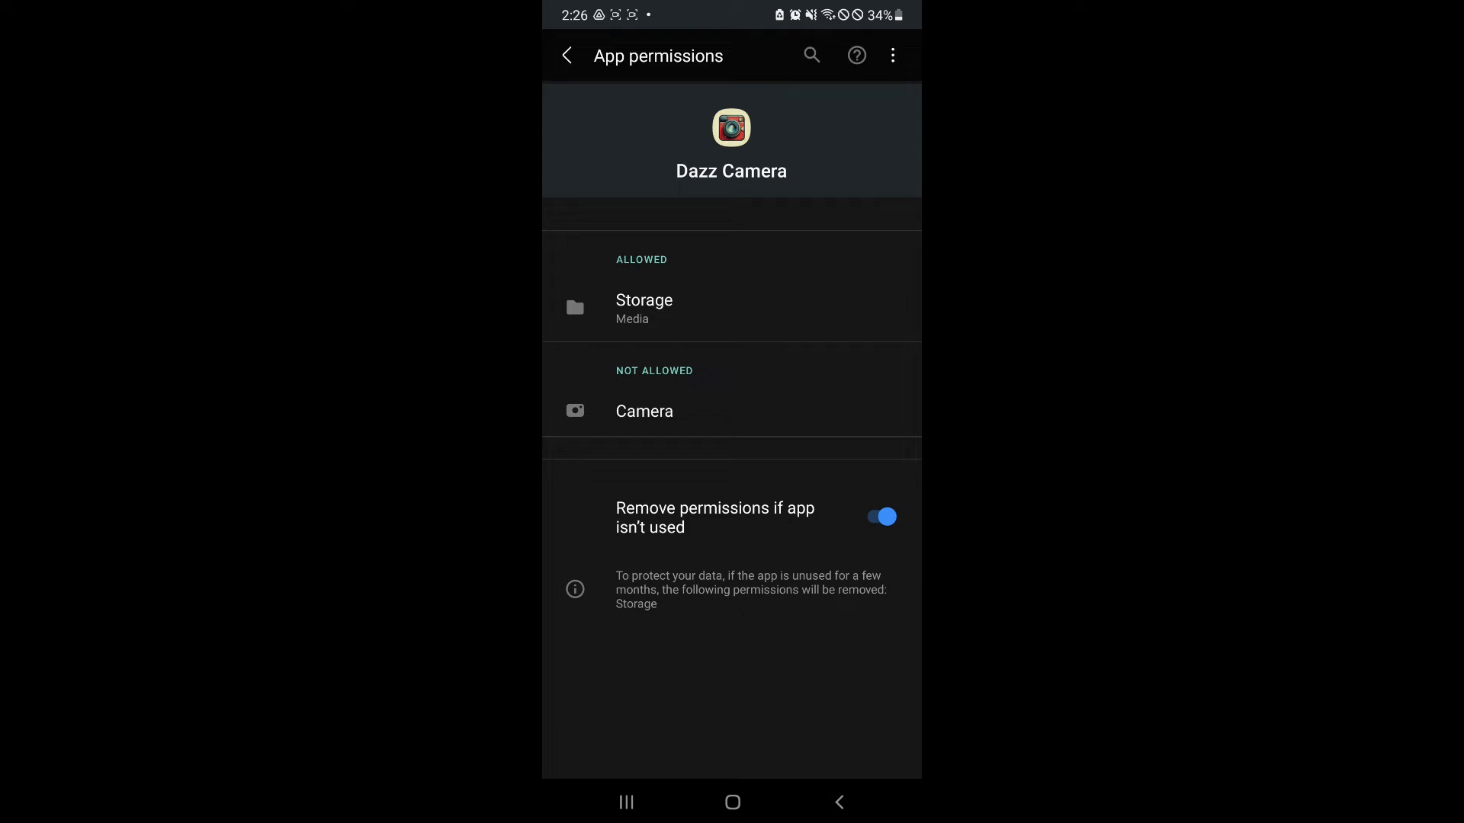
# Step: Set Dazz Camera's Storage permission to Don't allow, then reopen the Storage permission settings
pyautogui.click(643, 299)
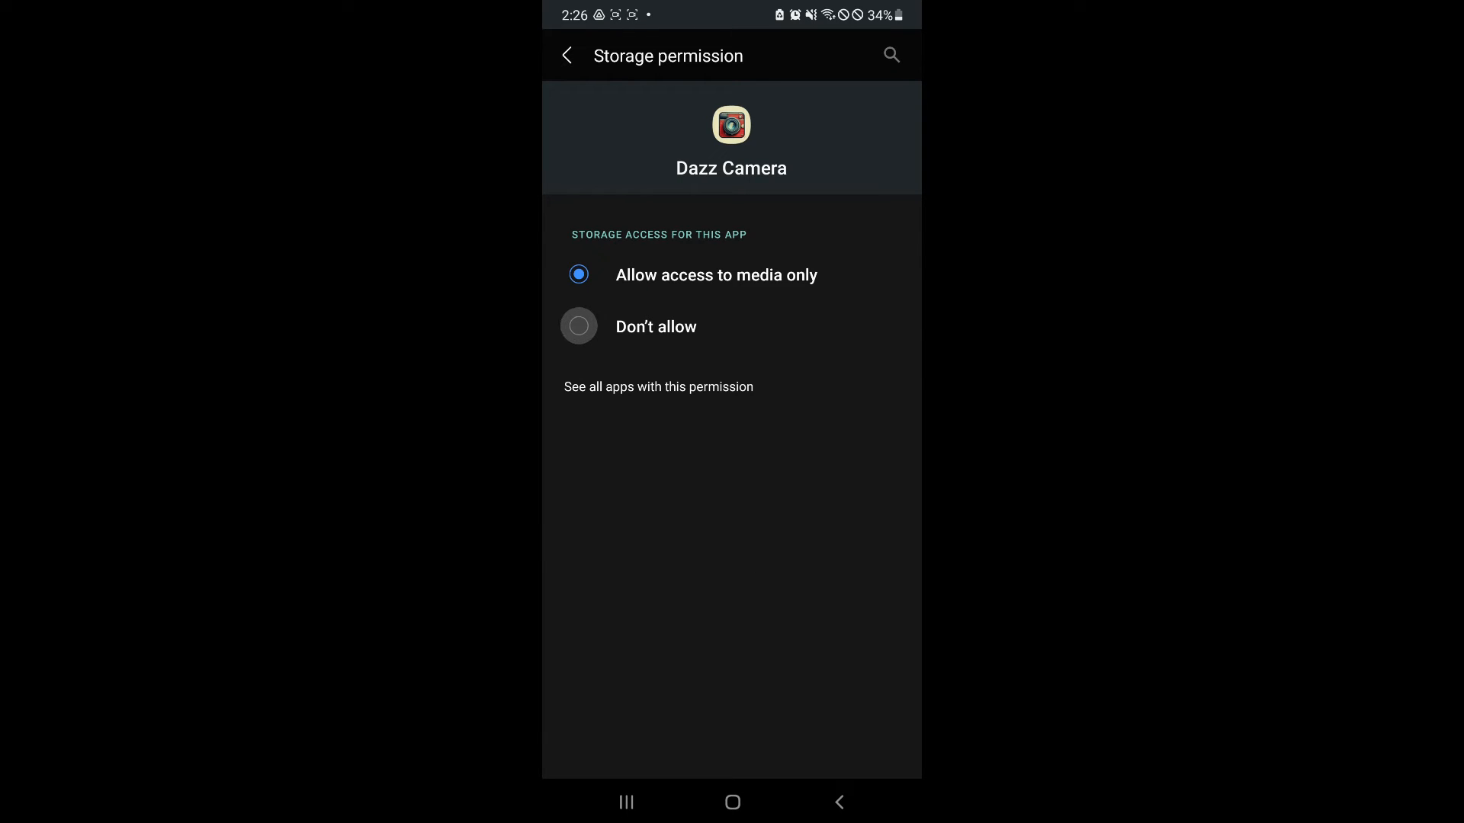
pyautogui.click(578, 325)
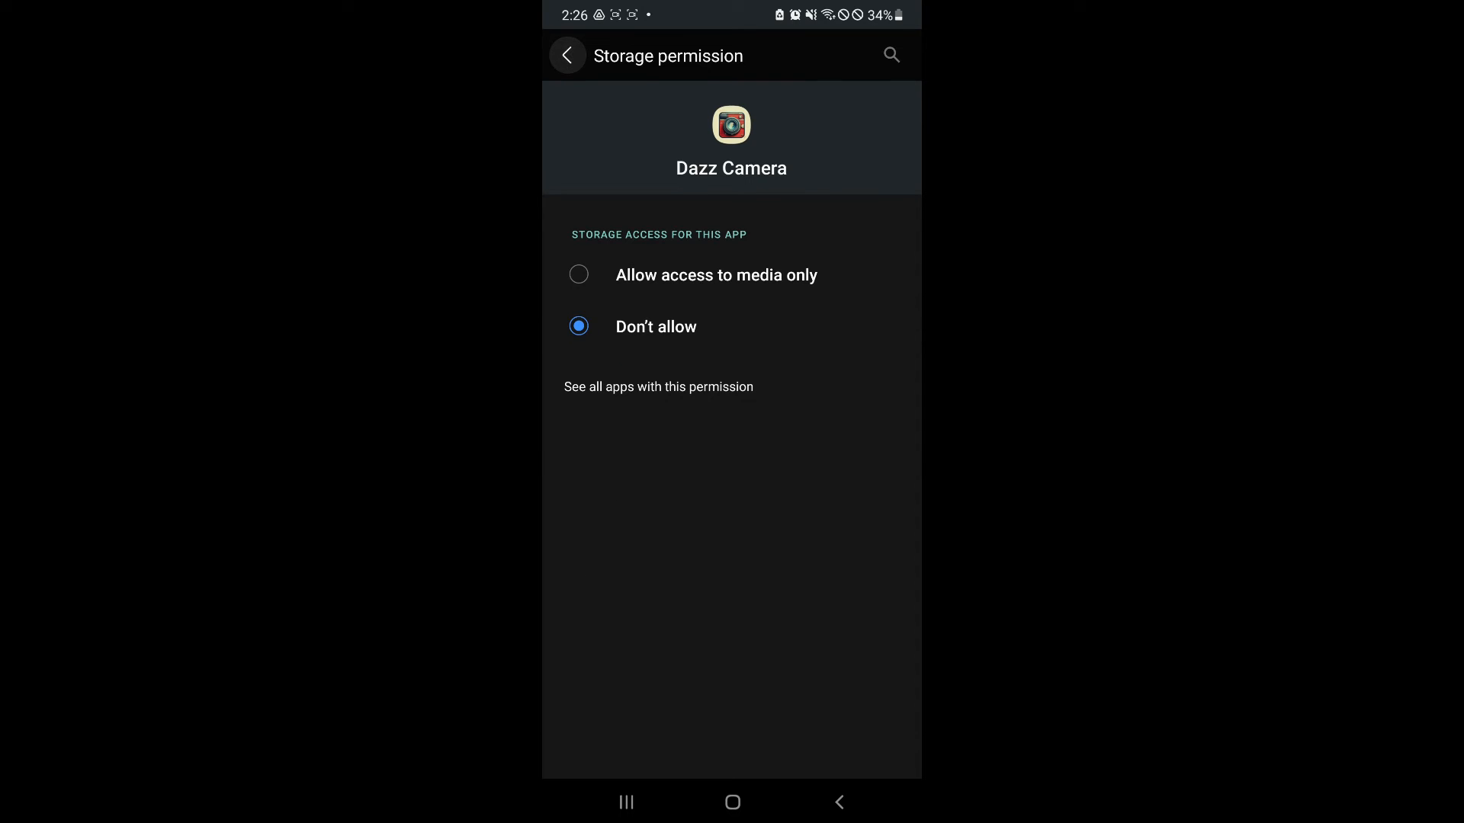
pyautogui.click(567, 55)
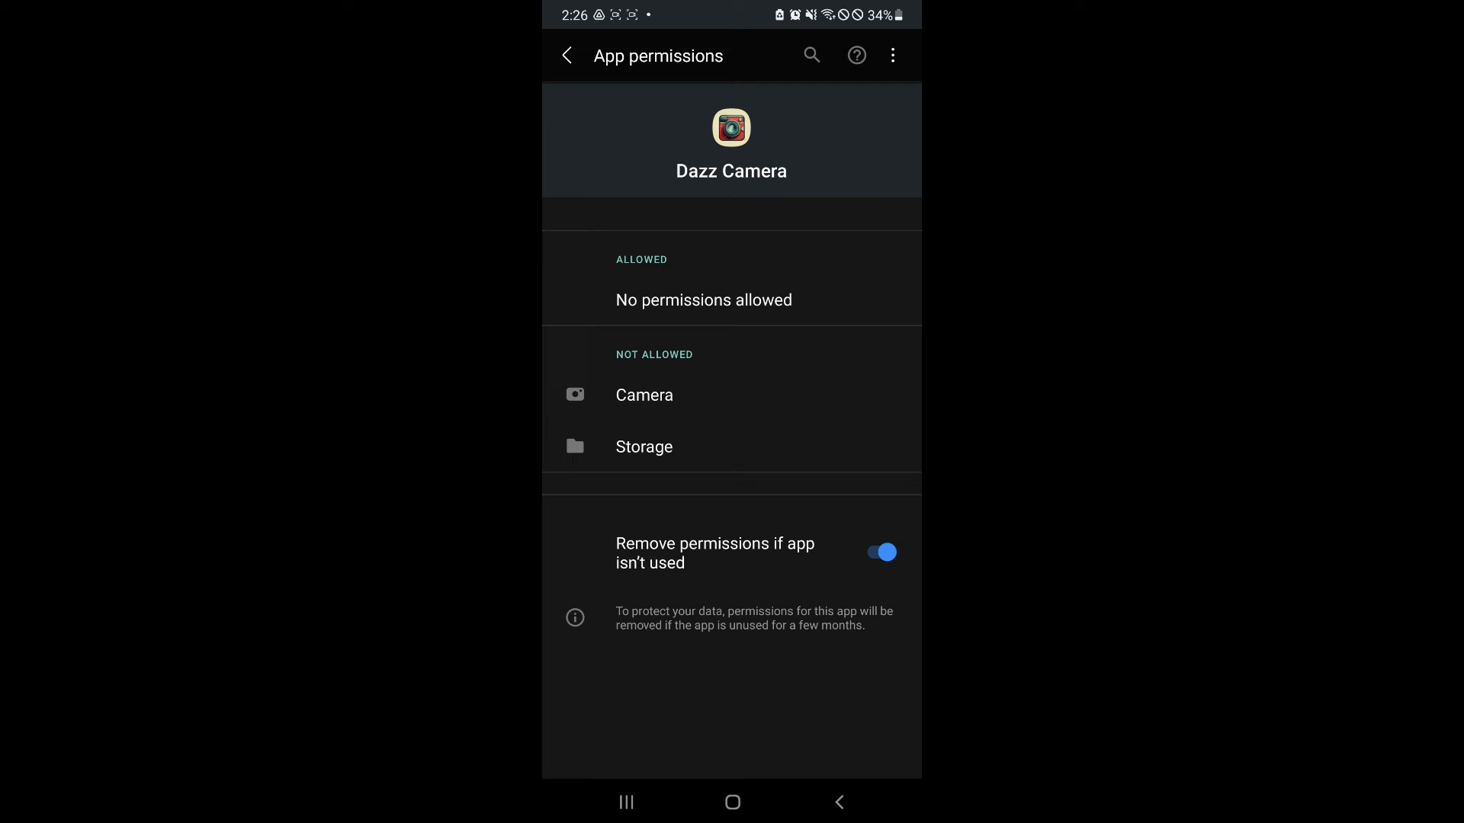
pyautogui.click(643, 446)
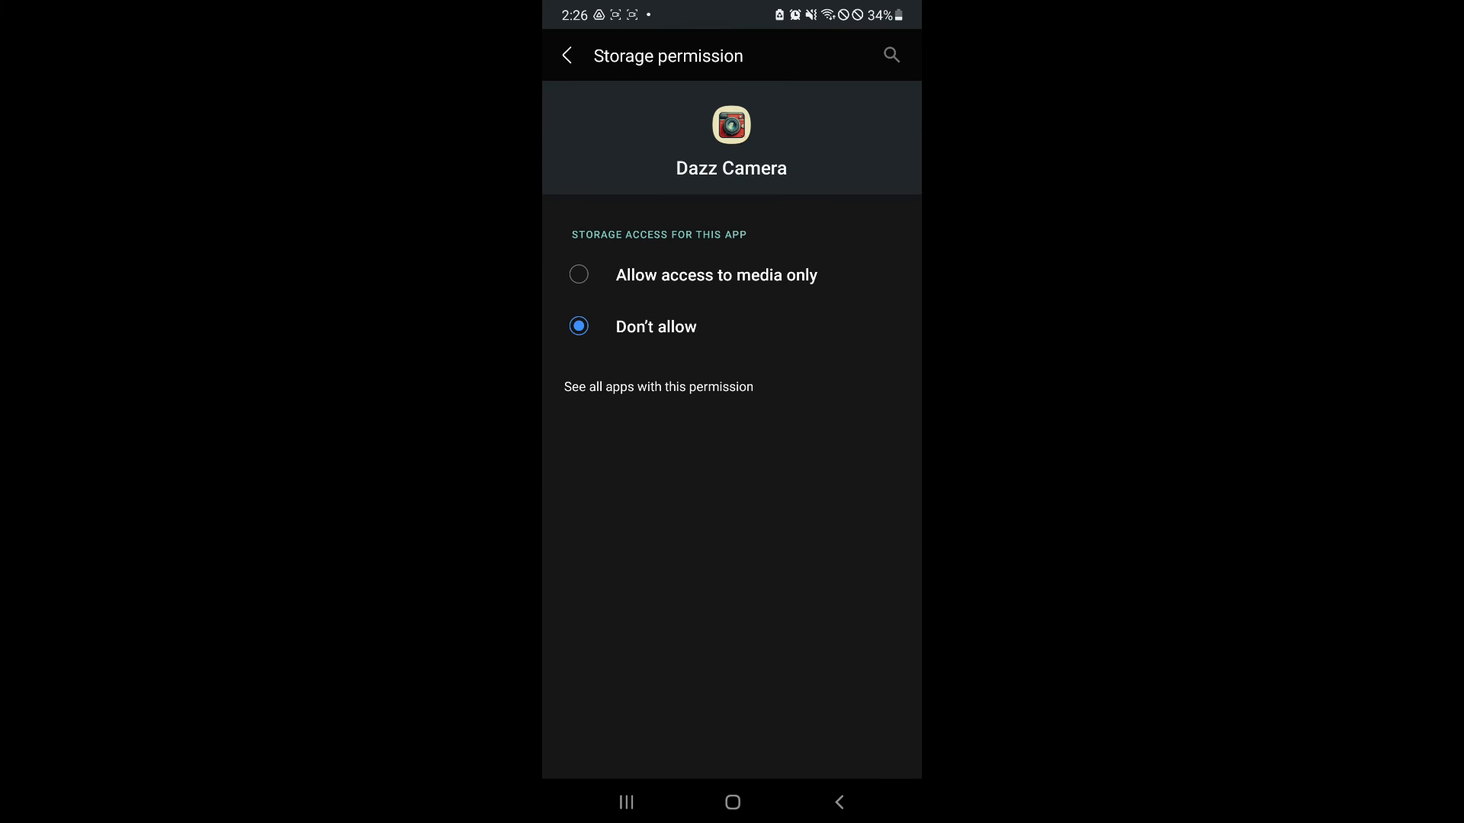